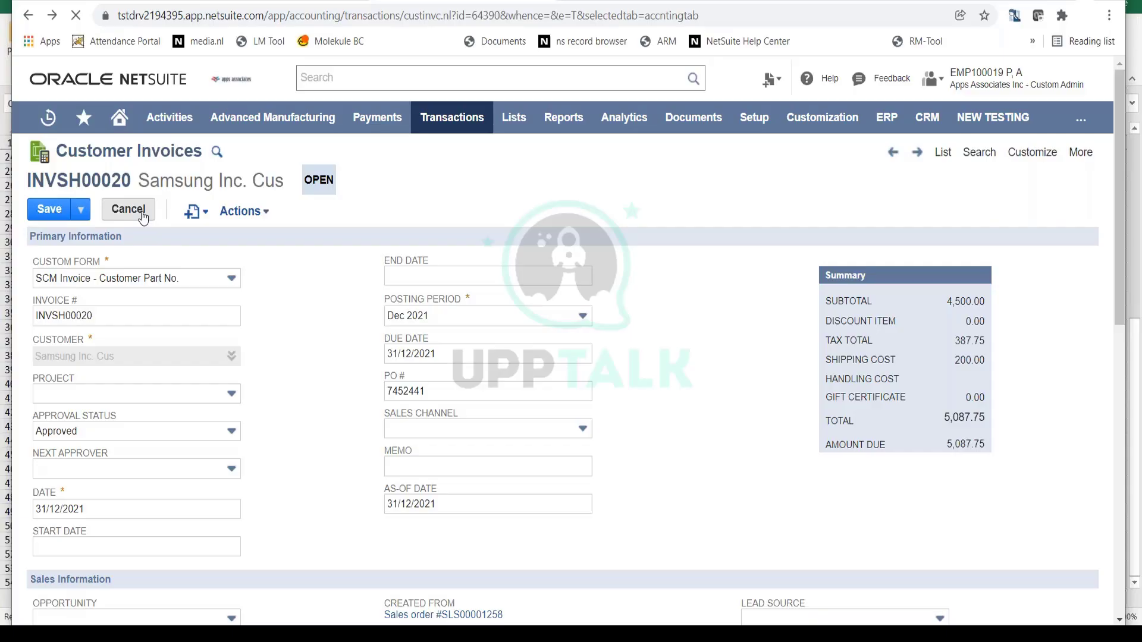
# Cancel the edits to invoice INVSH00020, returning to its read-only view.
pyautogui.click(128, 210)
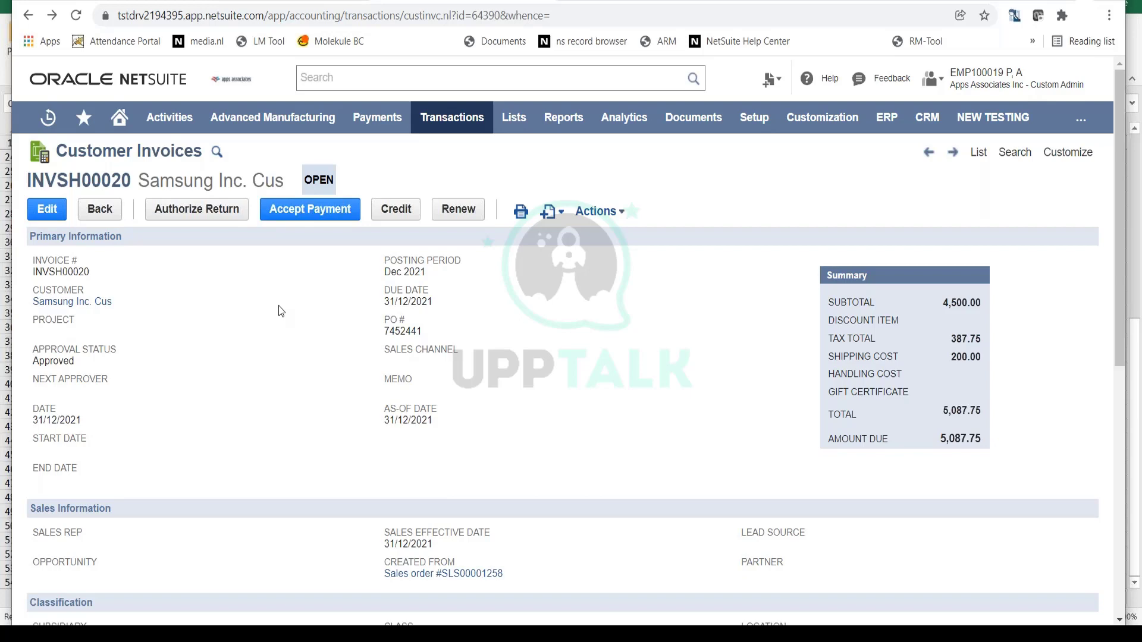
pyautogui.moveTo(285, 272)
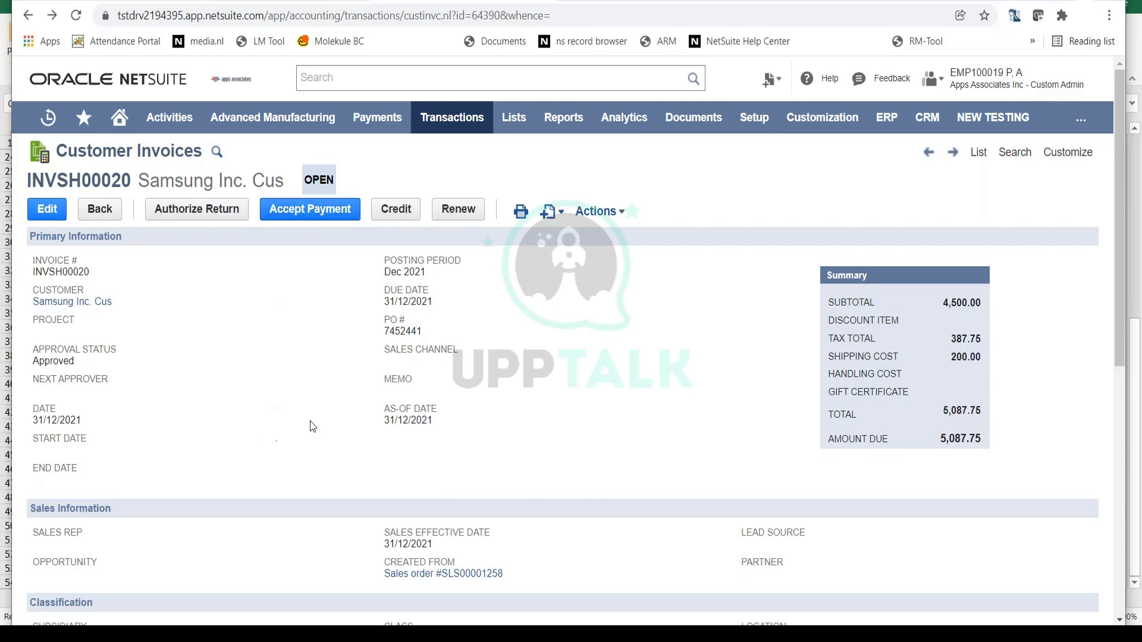
pyautogui.moveTo(452, 118)
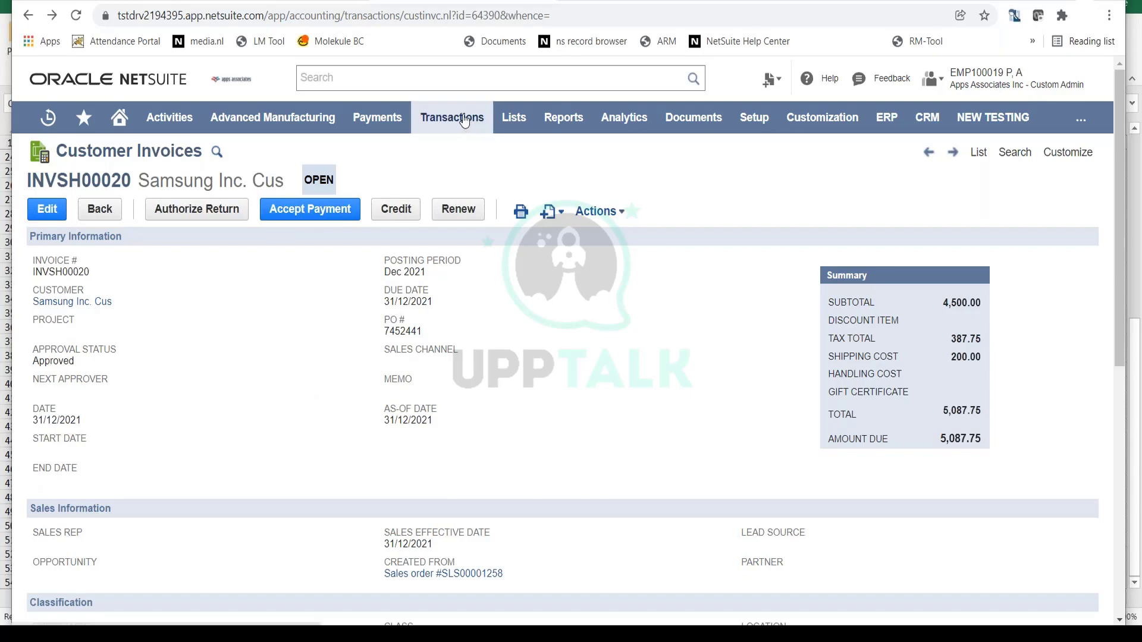
pyautogui.click(452, 118)
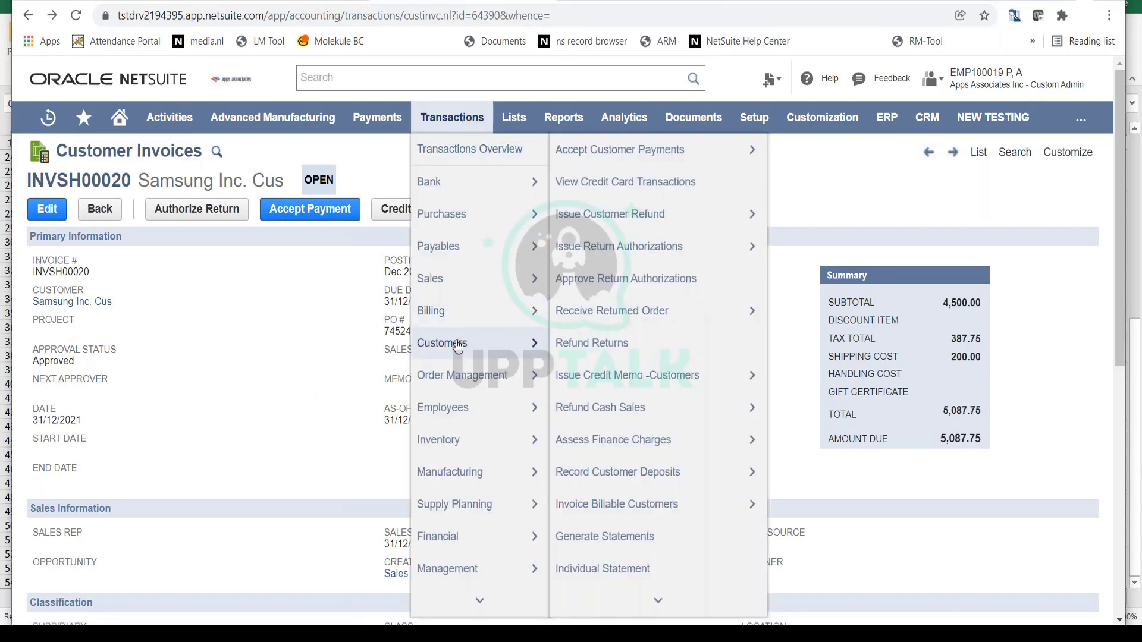
pyautogui.moveTo(476, 340)
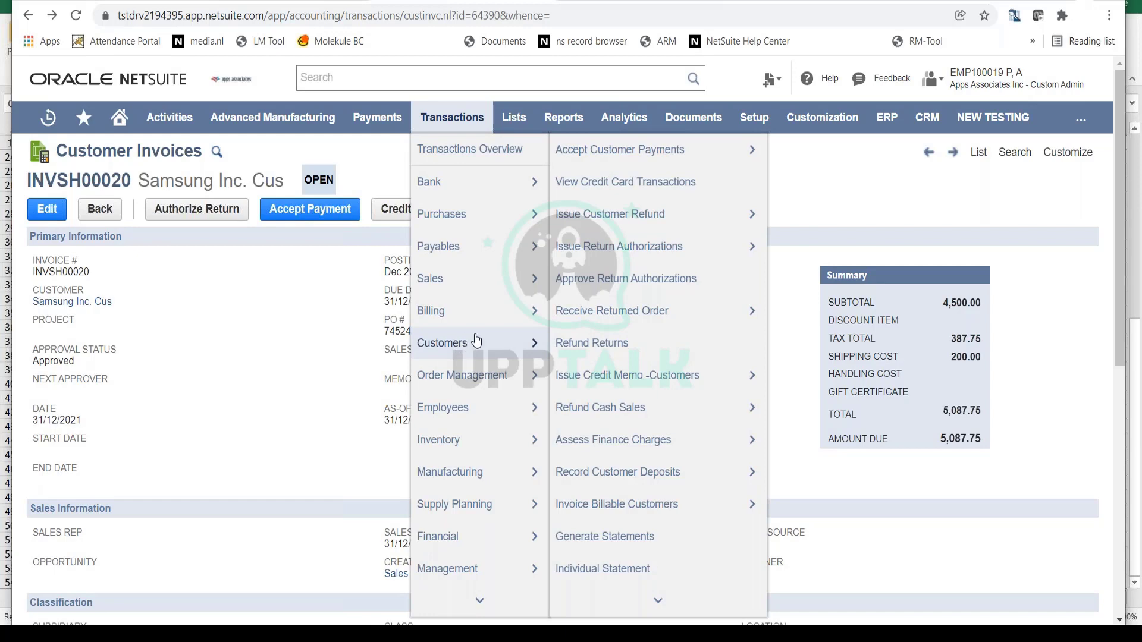
pyautogui.moveTo(645, 391)
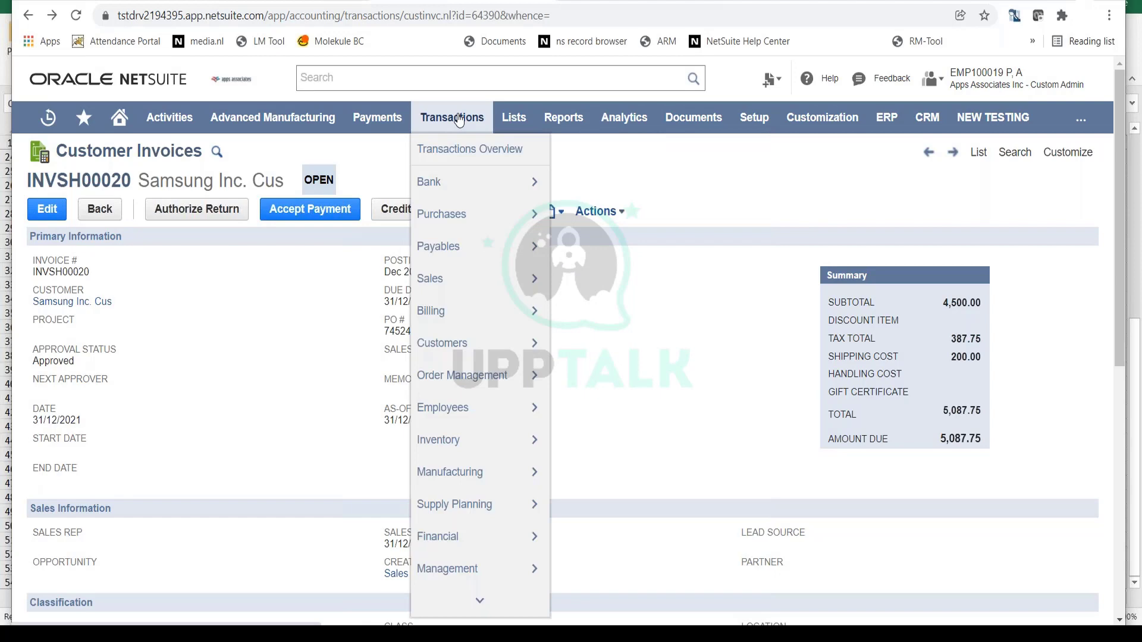
pyautogui.moveTo(441, 342)
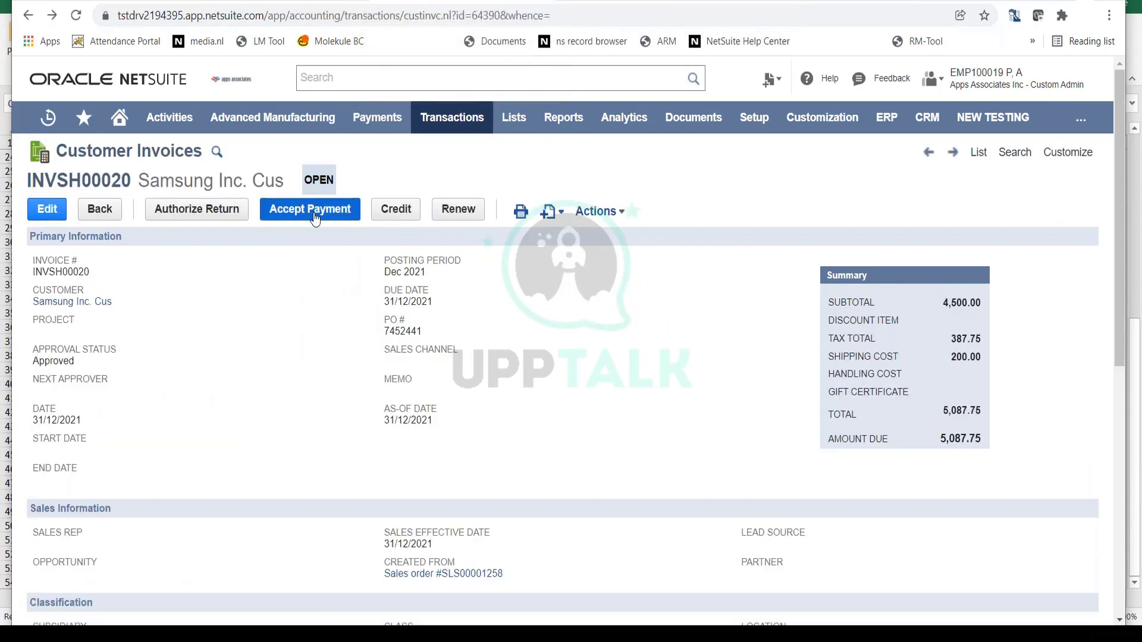
# Accept a payment on the invoice, creating new payment form PAY00000556.
pyautogui.click(310, 209)
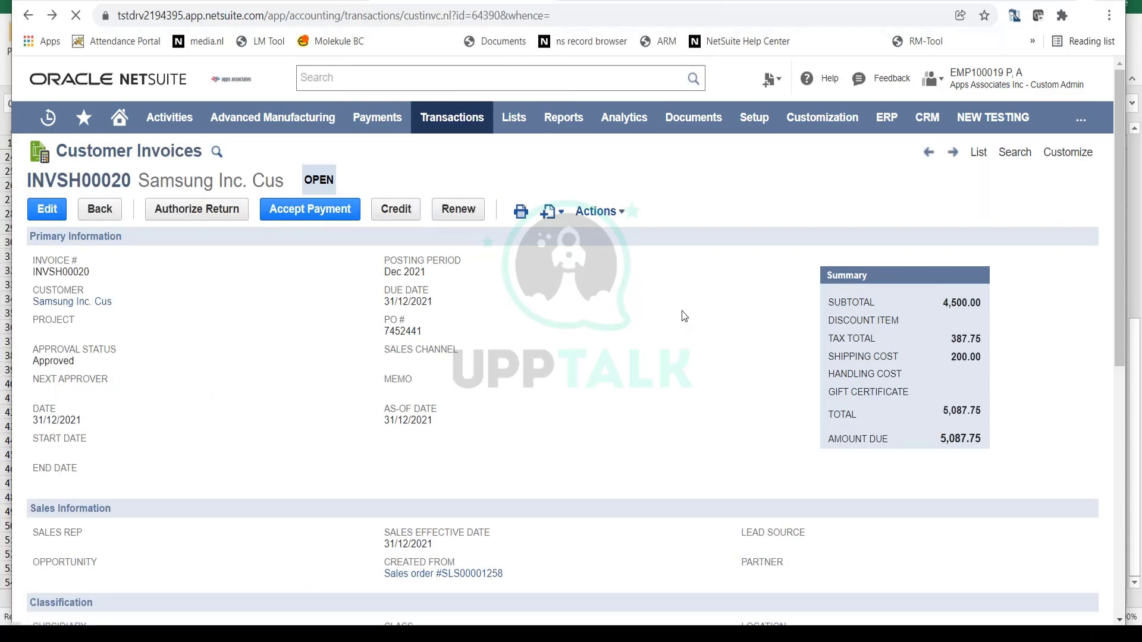
pyautogui.click(309, 209)
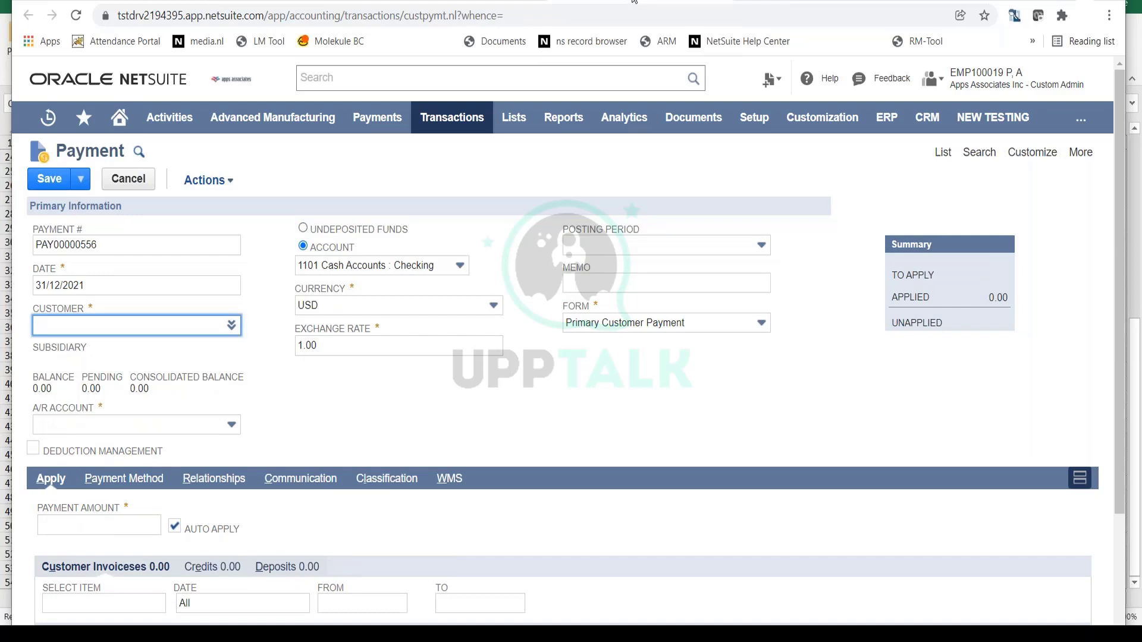
# Set the payment's customer to Samsung Inc. Cus so 5,087.75 is auto-applied.
pyautogui.click(136, 325)
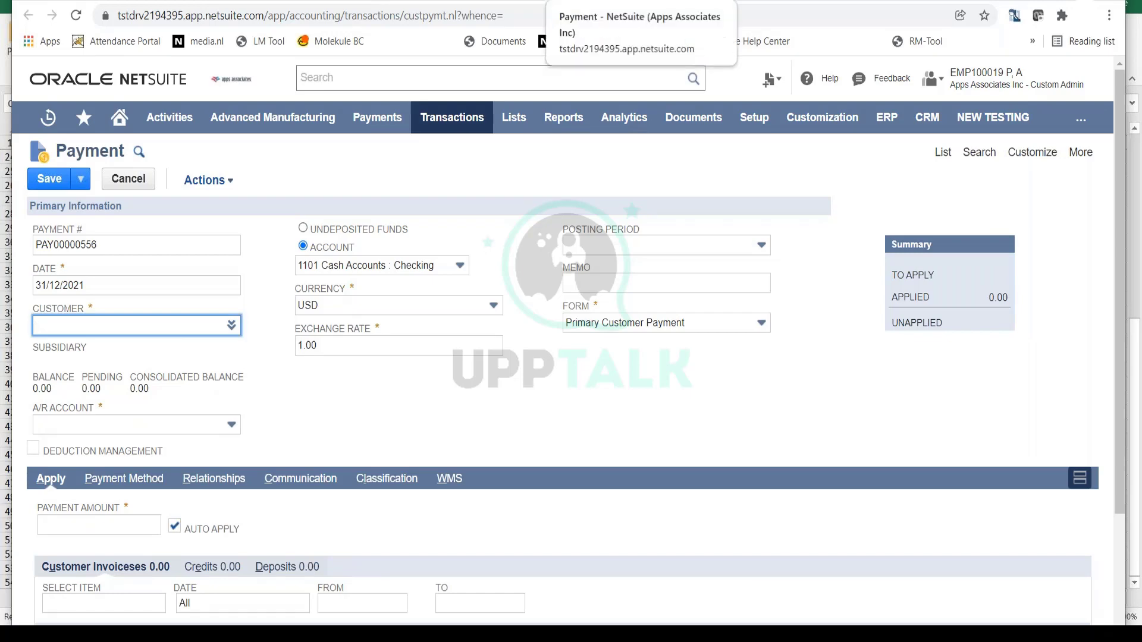
pyautogui.click(136, 324)
pyautogui.write('Samsung Inc. Cus')
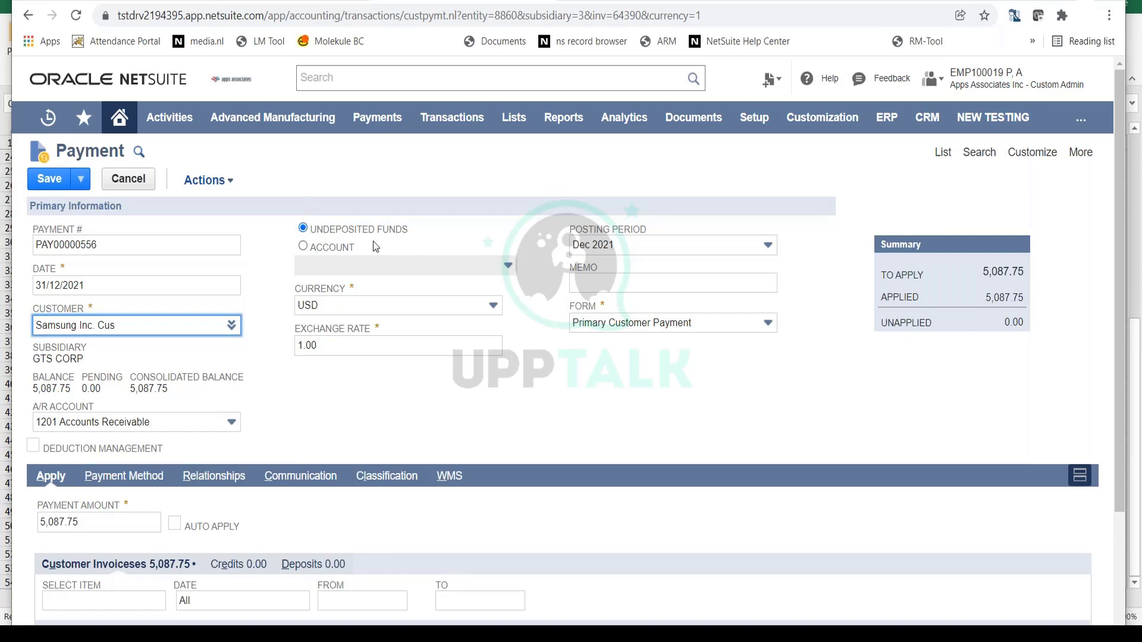
pyautogui.moveTo(360, 230)
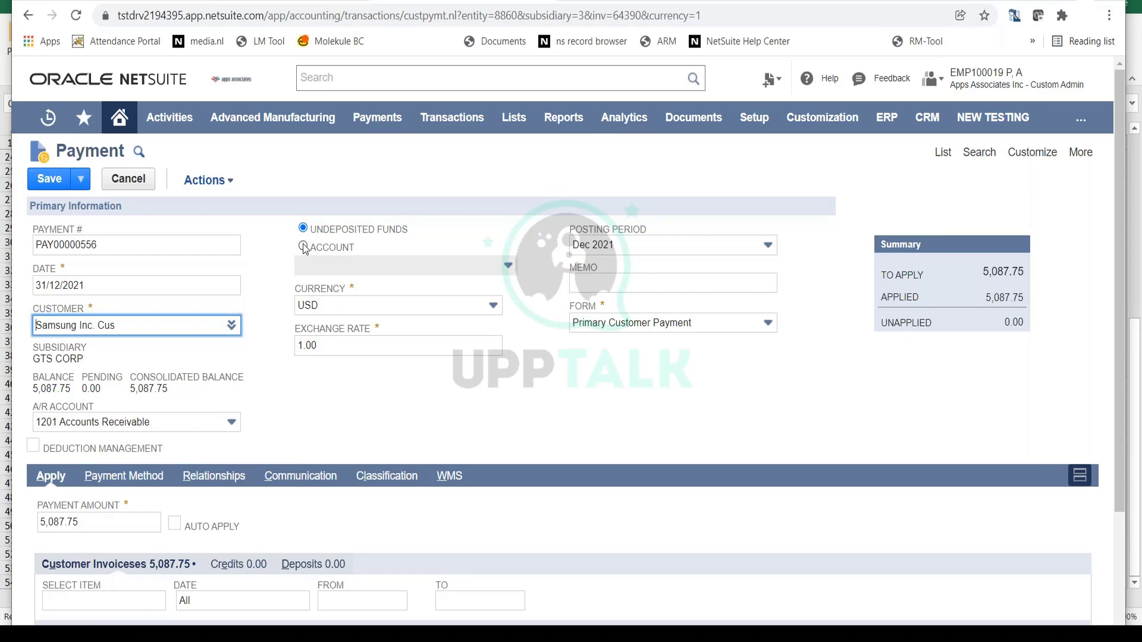
# Deposit the payment to the icicooo123 India Bank account instead of undeposited funds.
pyautogui.click(303, 248)
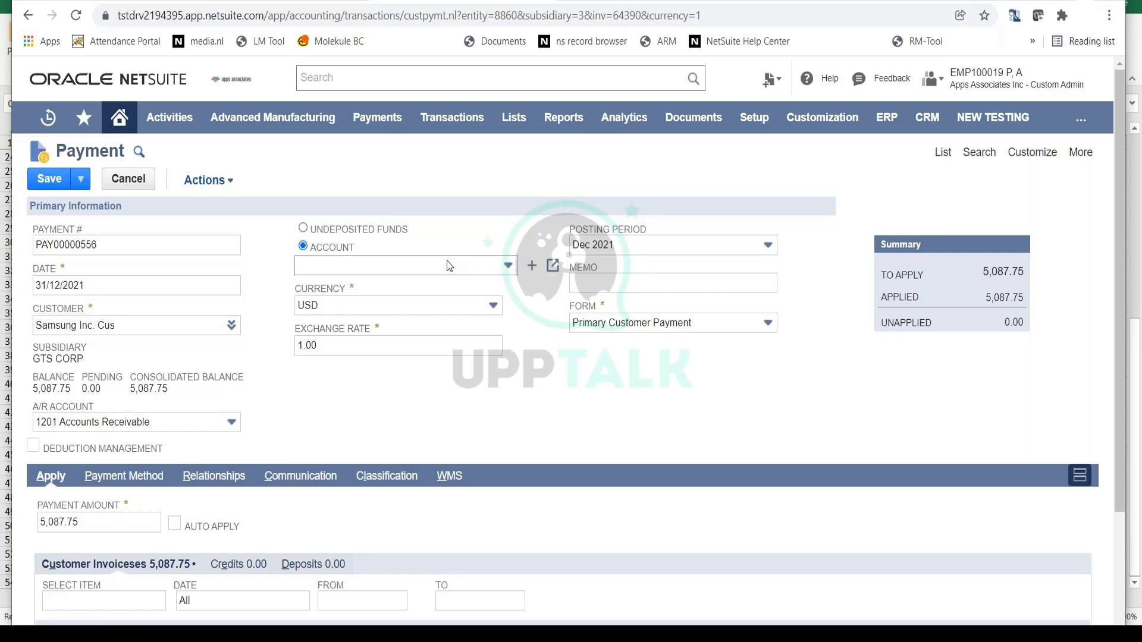
pyautogui.moveTo(469, 275)
pyautogui.write('bank')
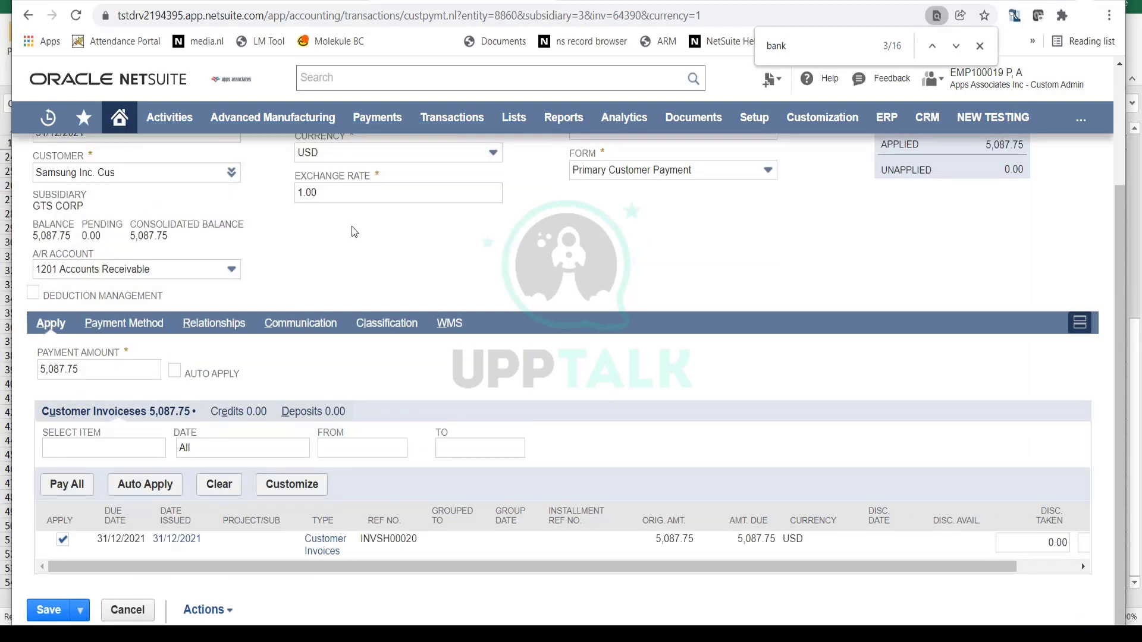
pyautogui.moveTo(540, 298)
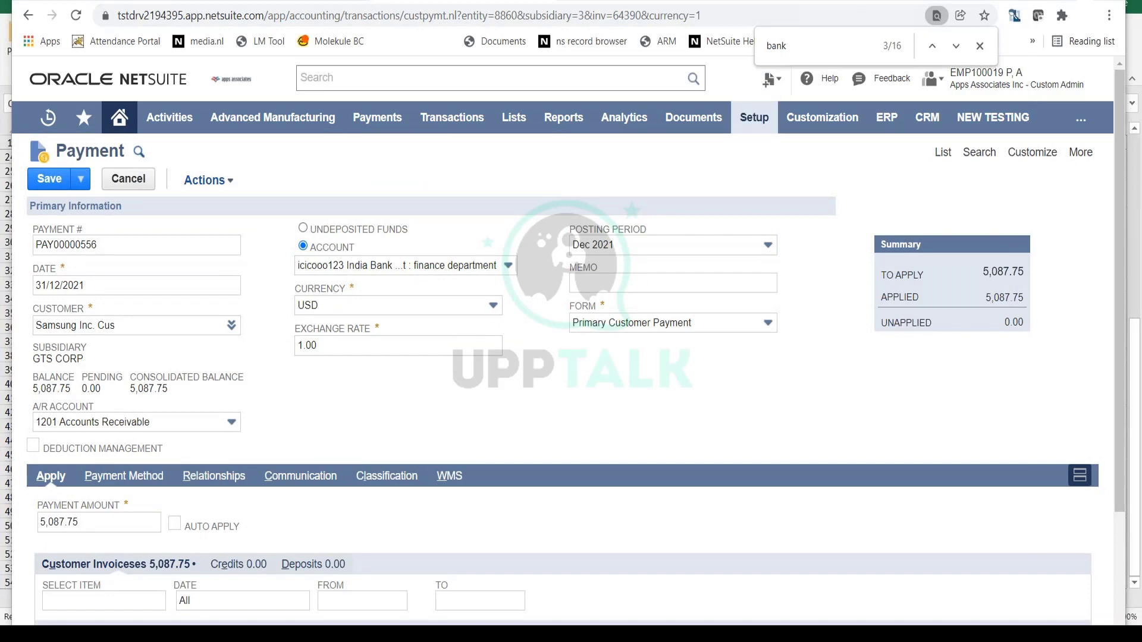
pyautogui.scroll(-3)
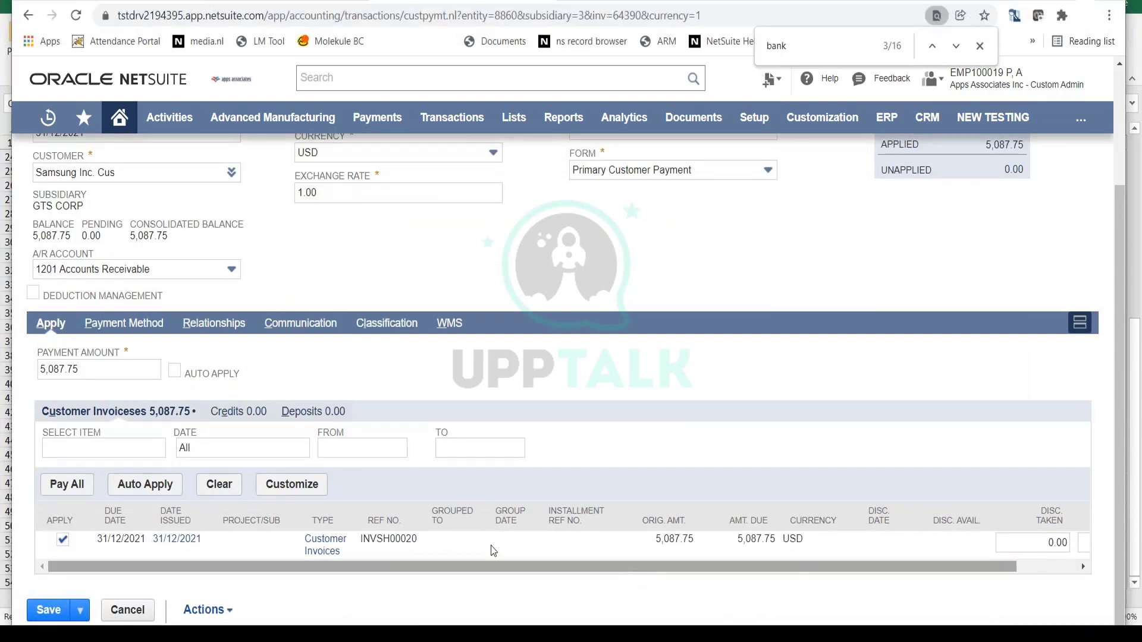
# Check the Credits sublist, then show customer invoices with 5,087.75 applied.
pyautogui.click(230, 440)
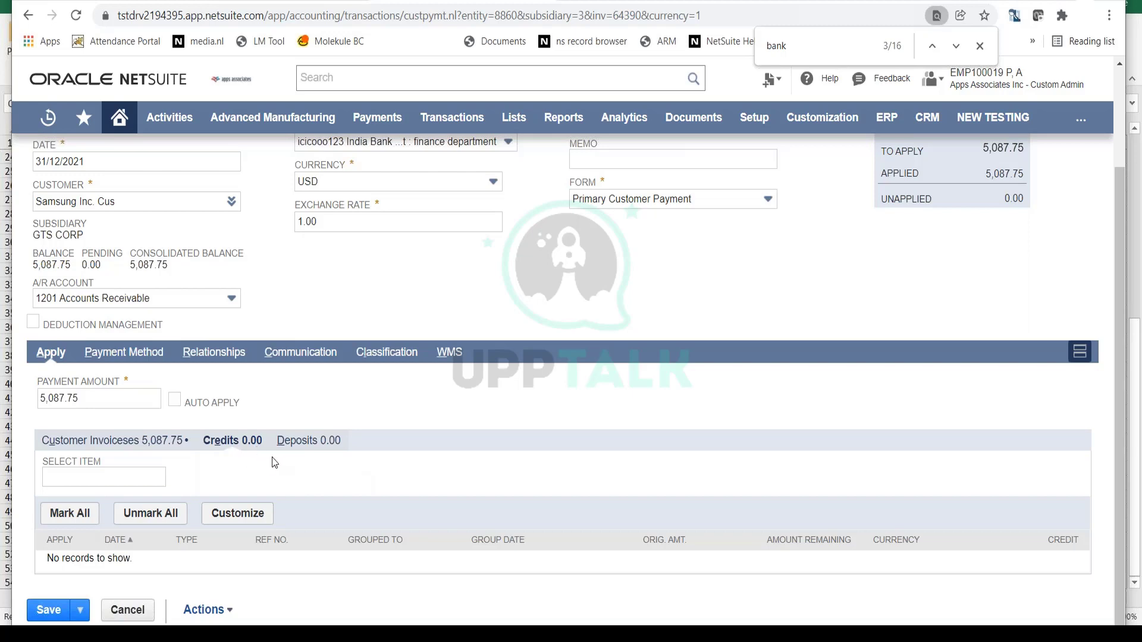
pyautogui.moveTo(272, 457)
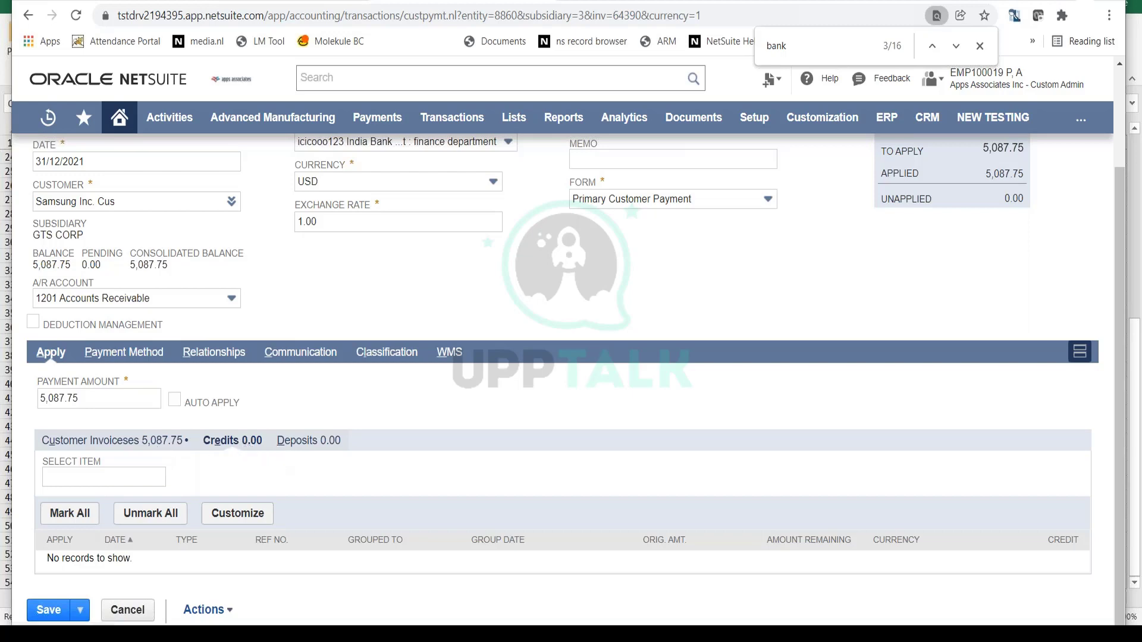
pyautogui.moveTo(229, 459)
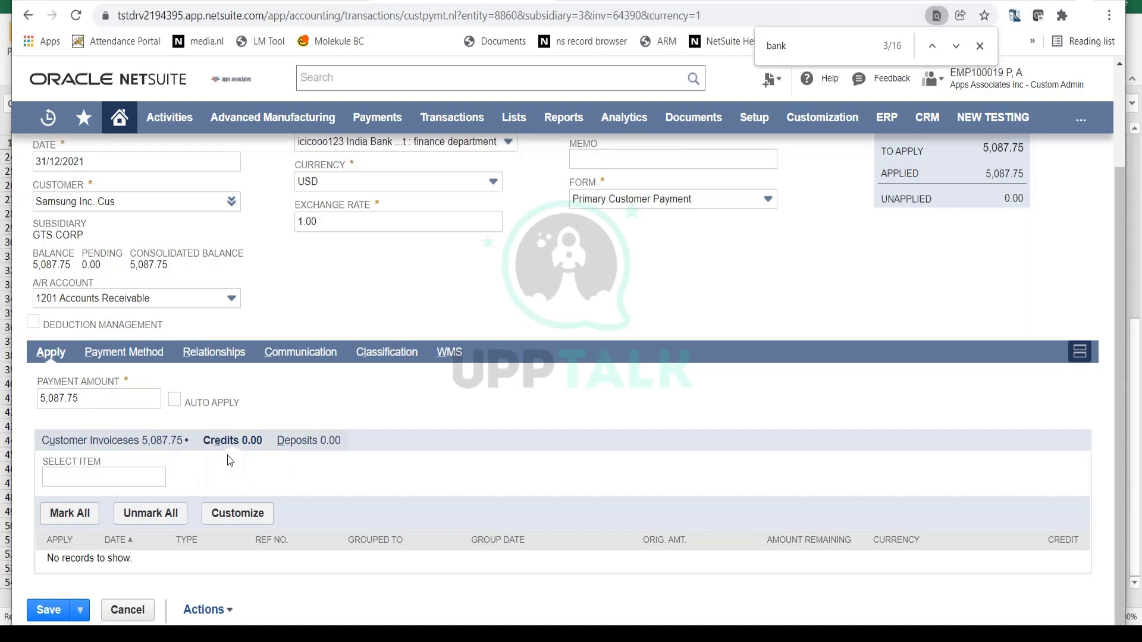
pyautogui.moveTo(234, 458)
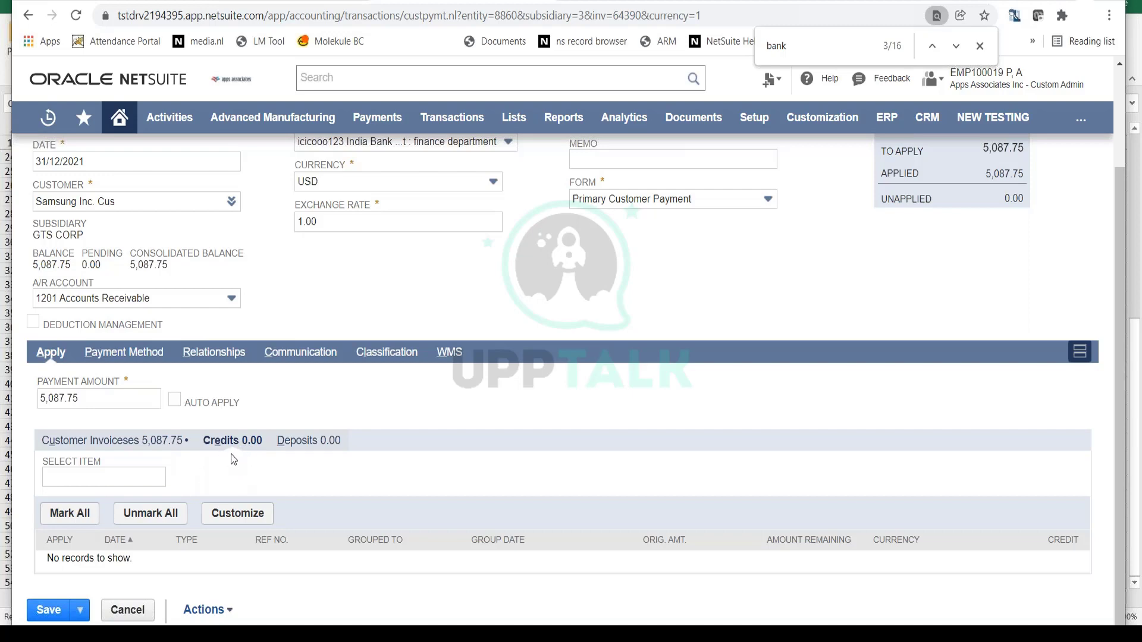
pyautogui.moveTo(164, 450)
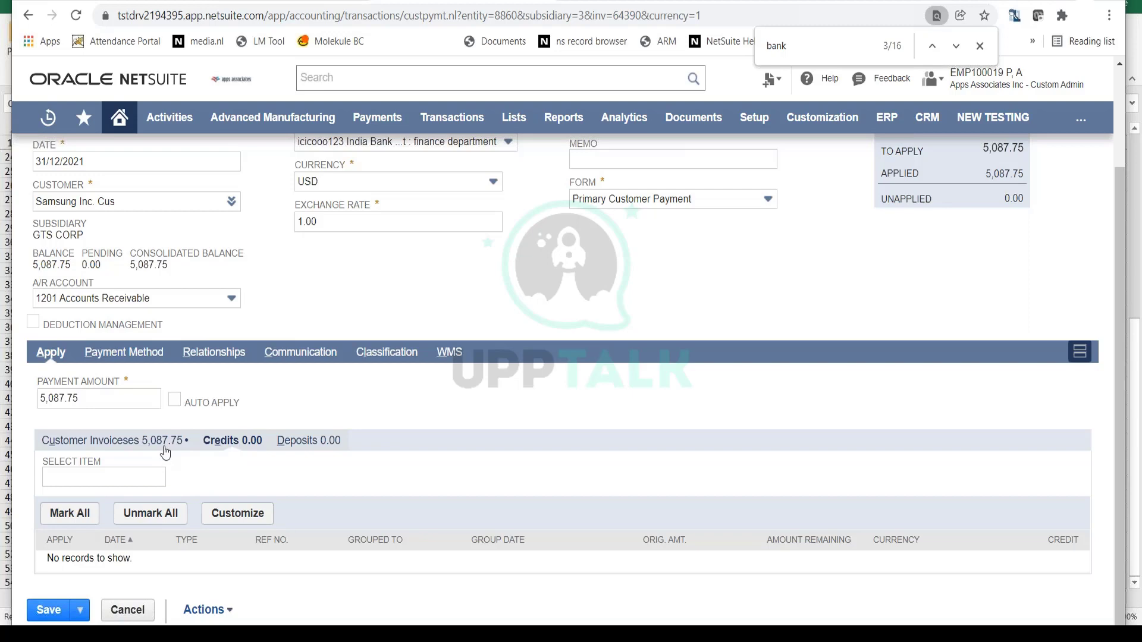
pyautogui.click(110, 440)
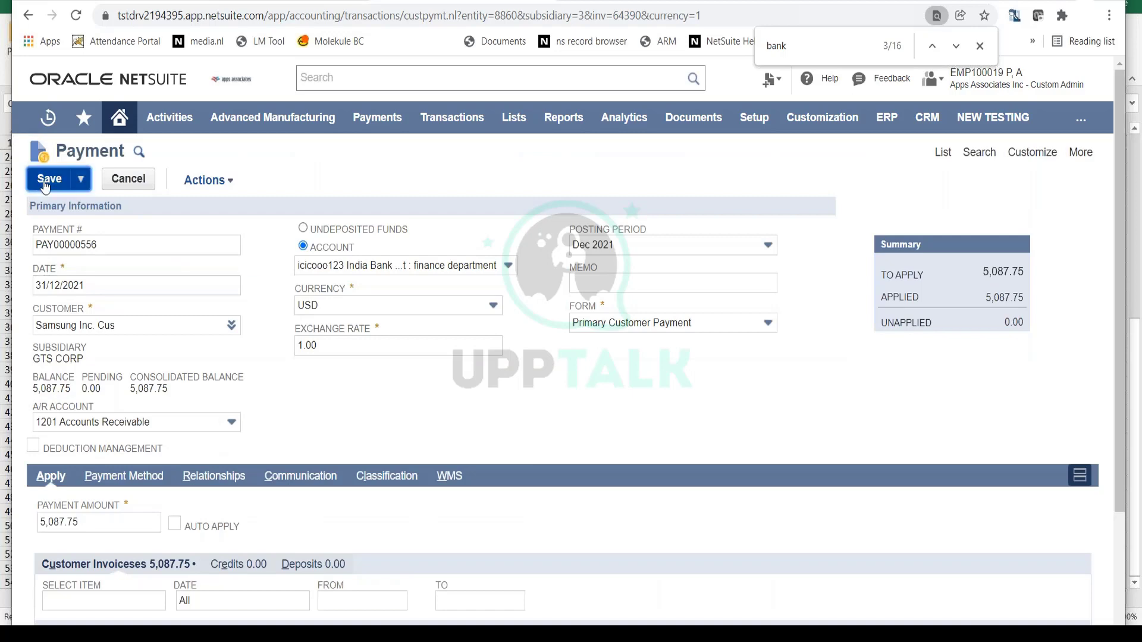
# Save payment PAY00000556, applying 5,087.75 to invoice INVSH00020.
pyautogui.click(49, 178)
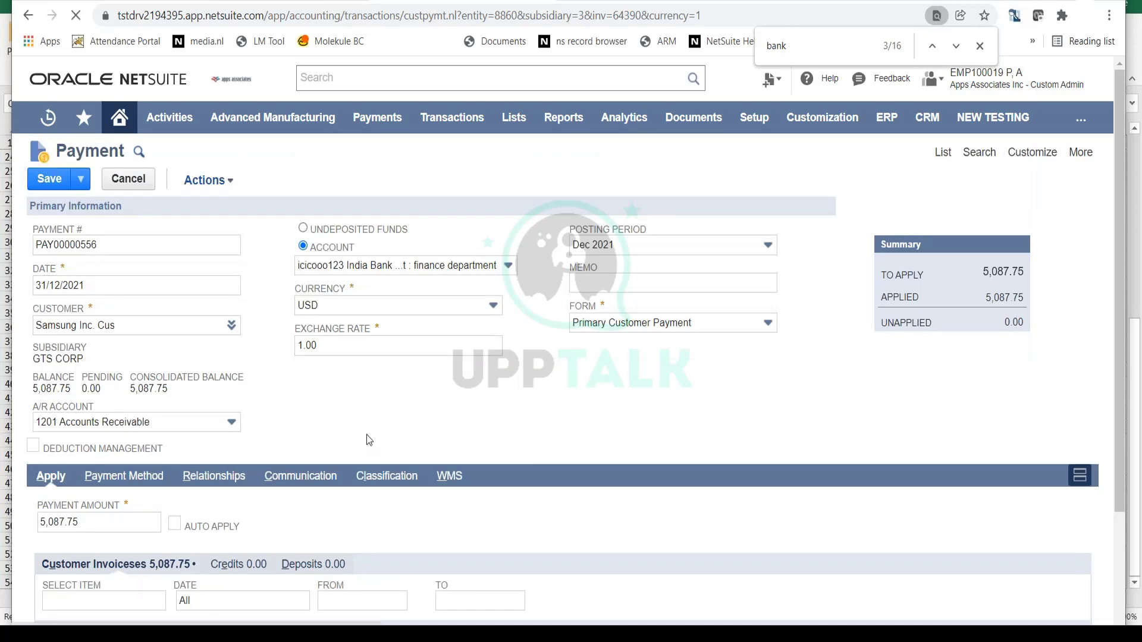
pyautogui.moveTo(354, 427)
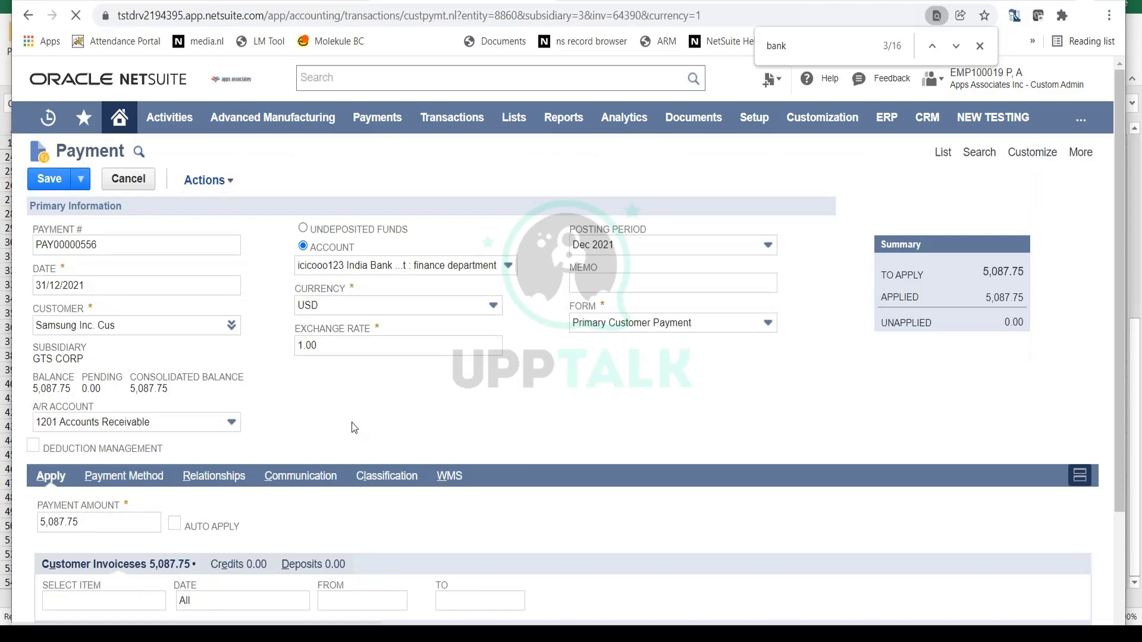
pyautogui.moveTo(348, 407)
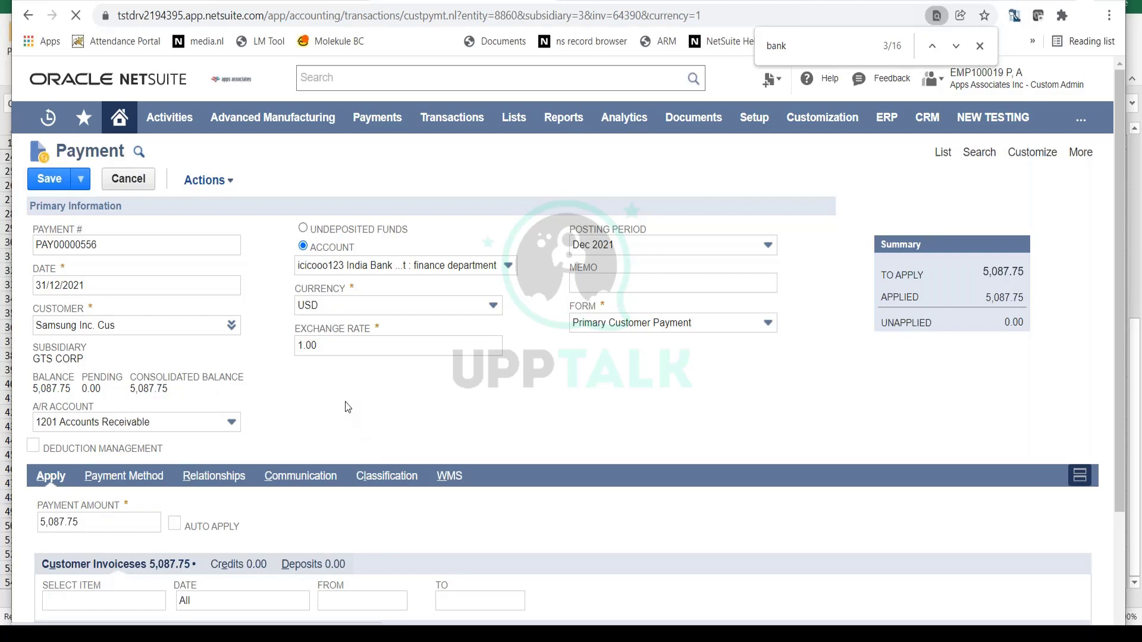
pyautogui.moveTo(337, 391)
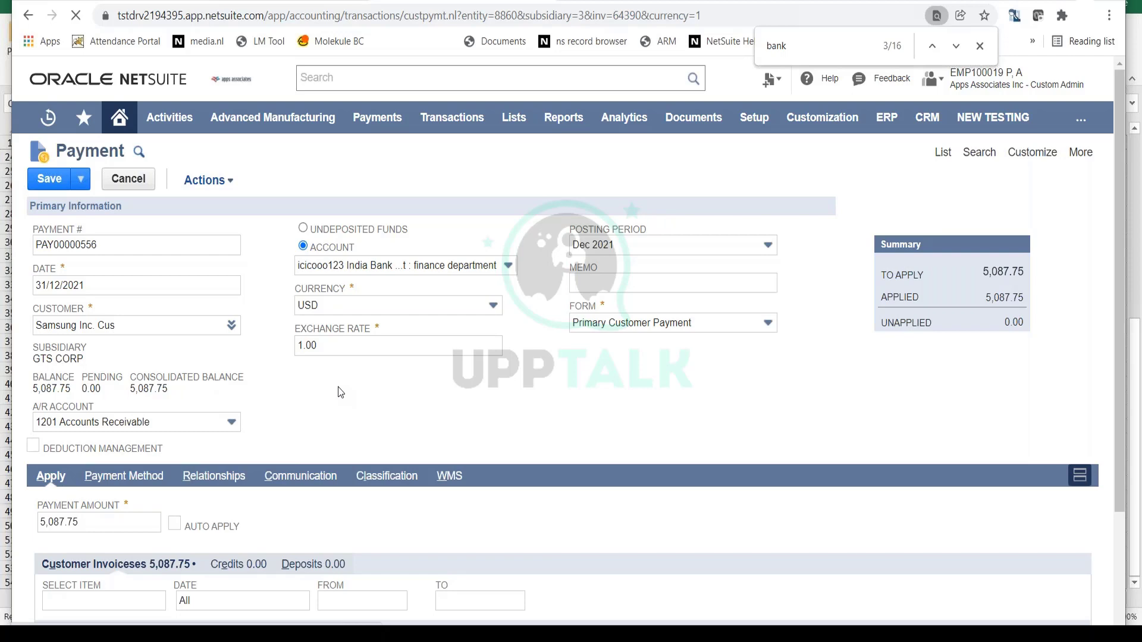
pyautogui.click(49, 179)
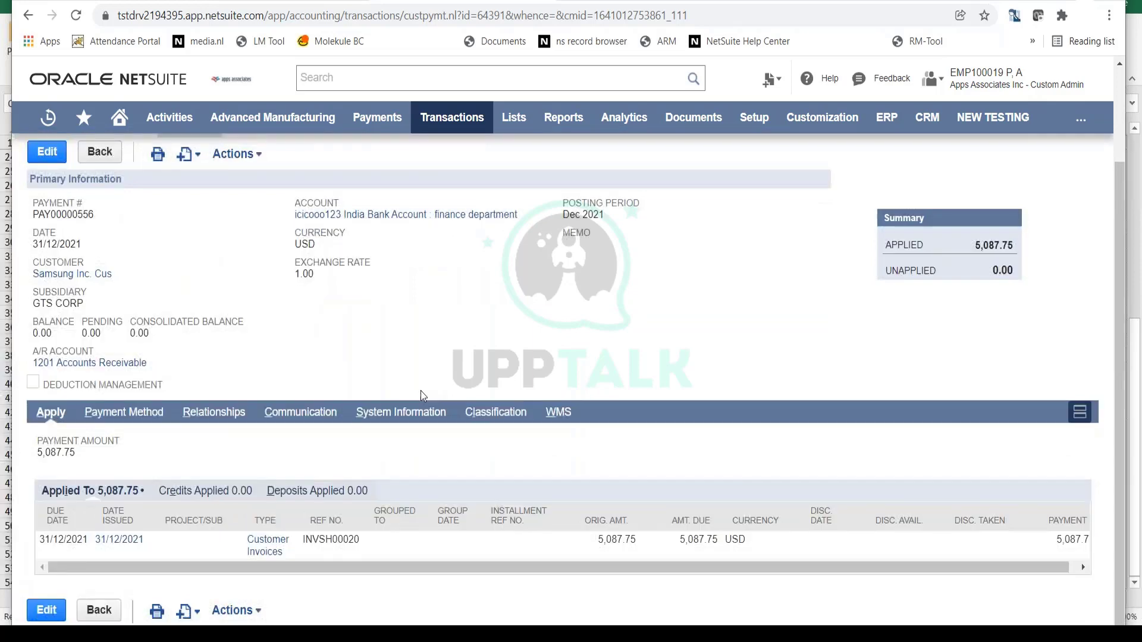
# View the GL impact: India Bank debited, 1201 Accounts Receivable credited $5,087.75.
pyautogui.click(233, 154)
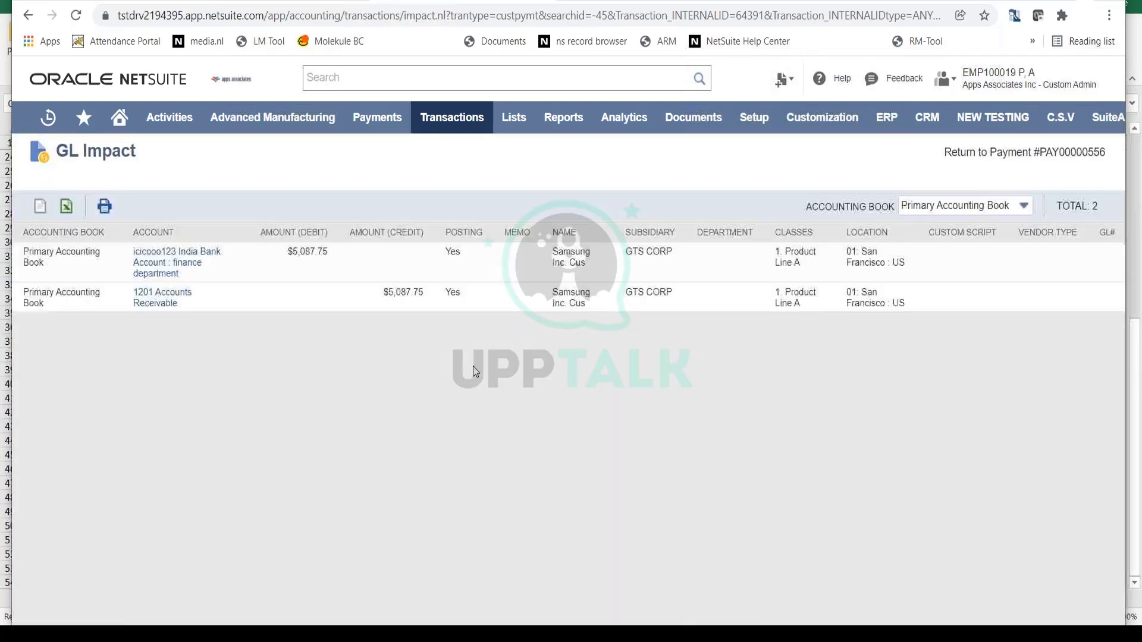
pyautogui.moveTo(176, 262)
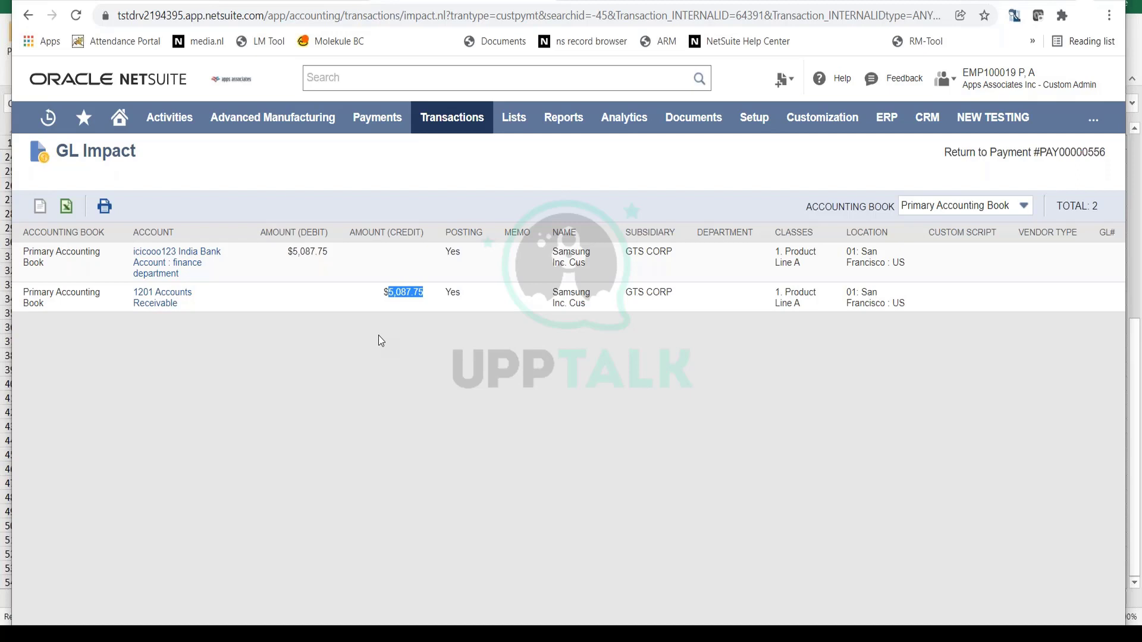
pyautogui.click(1024, 152)
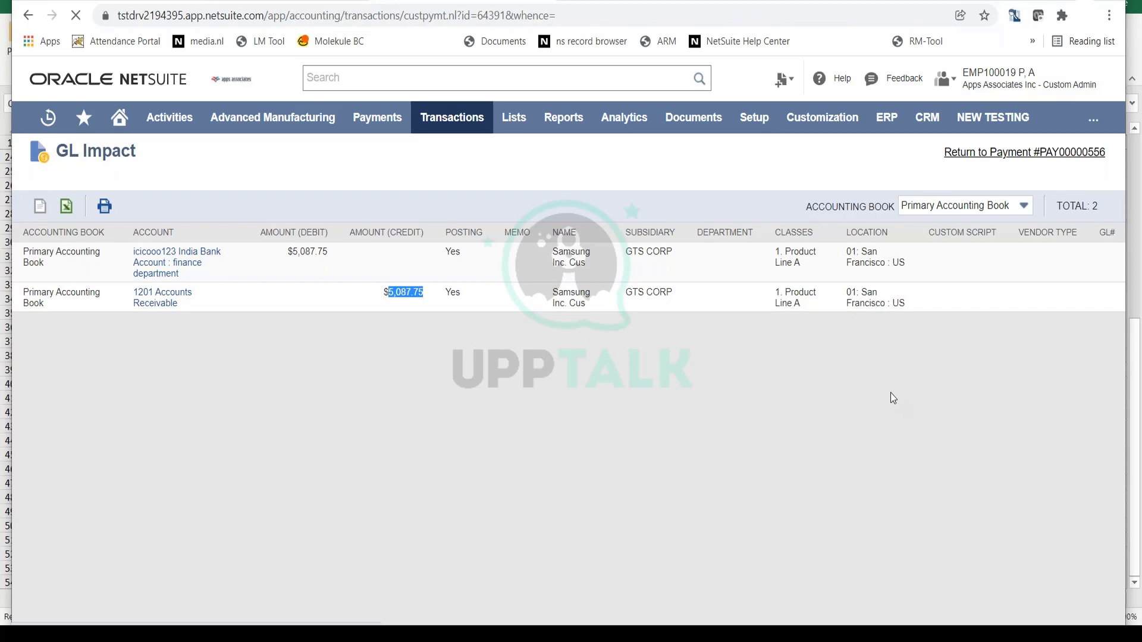
# Return to payment PAY00000556, now Deposited with 5,087.75 applied.
pyautogui.click(1022, 152)
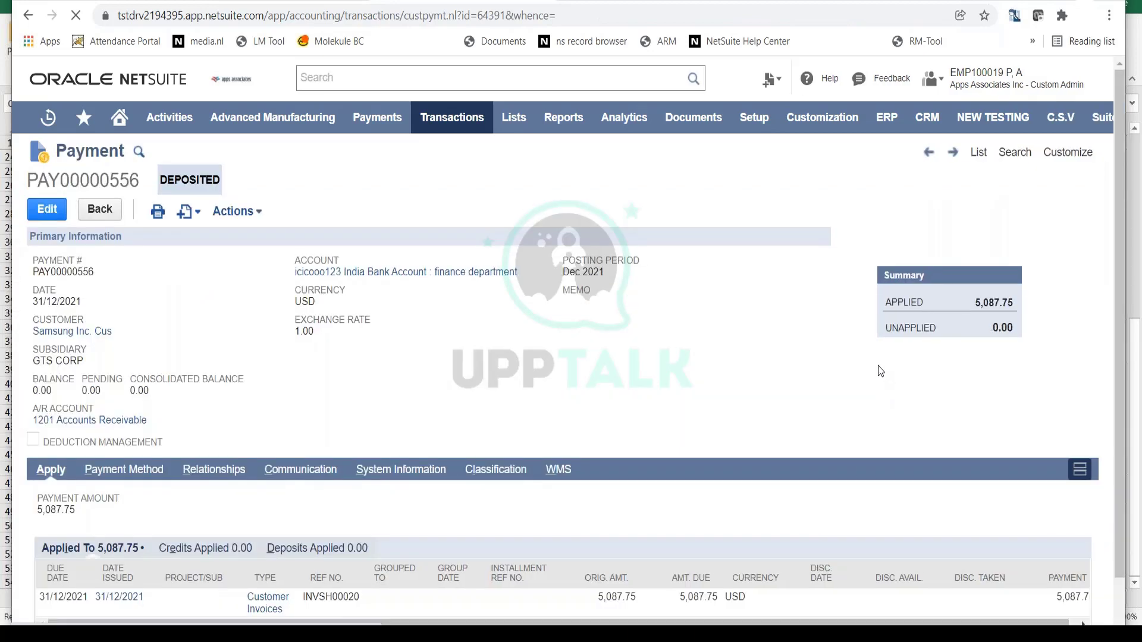
pyautogui.moveTo(806, 353)
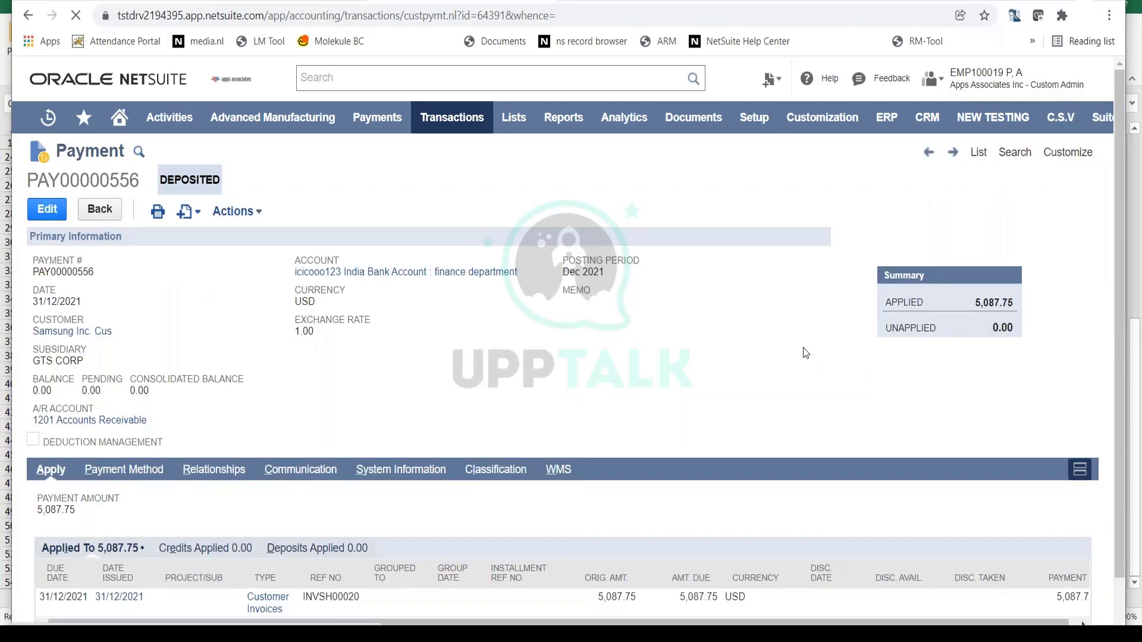